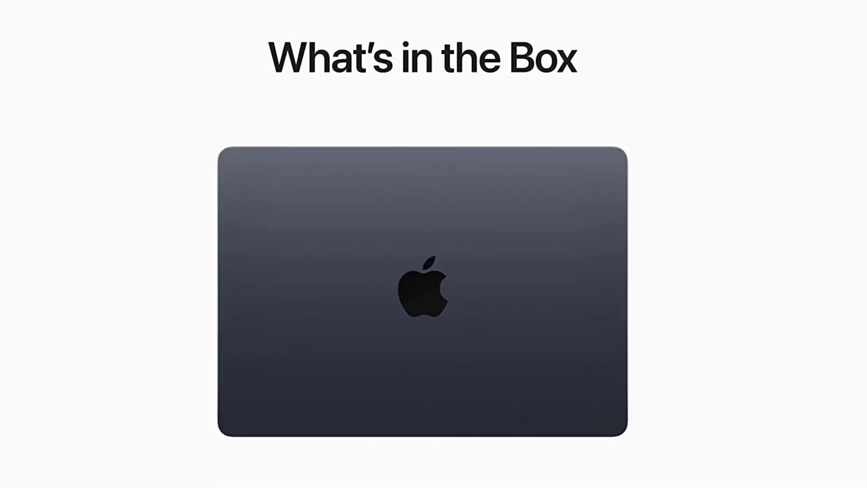
scroll(down, 3)
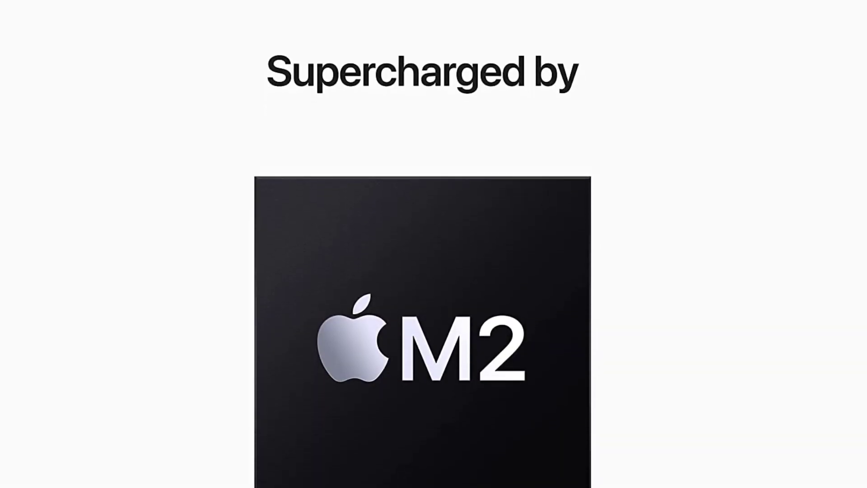
scroll(down, 3)
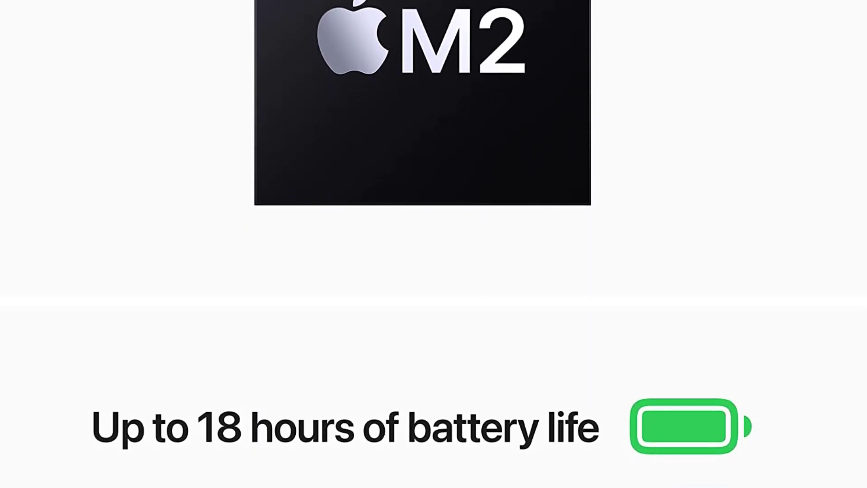
scroll(down, 3)
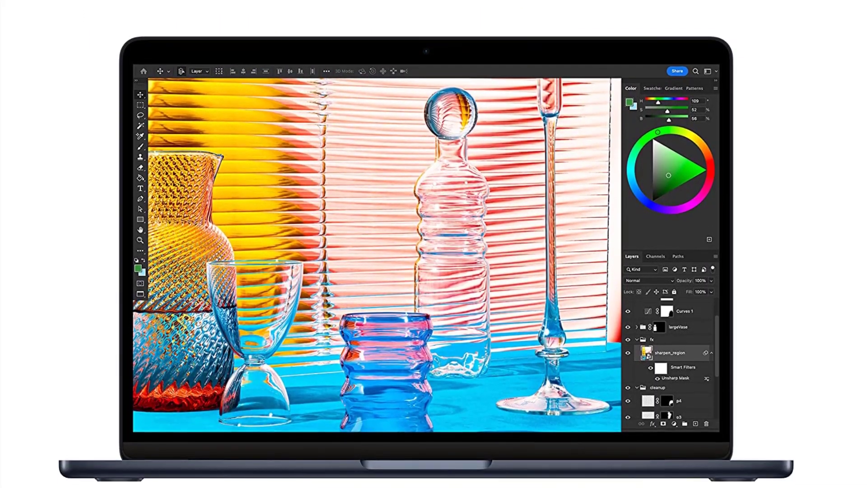
scroll(down, 3)
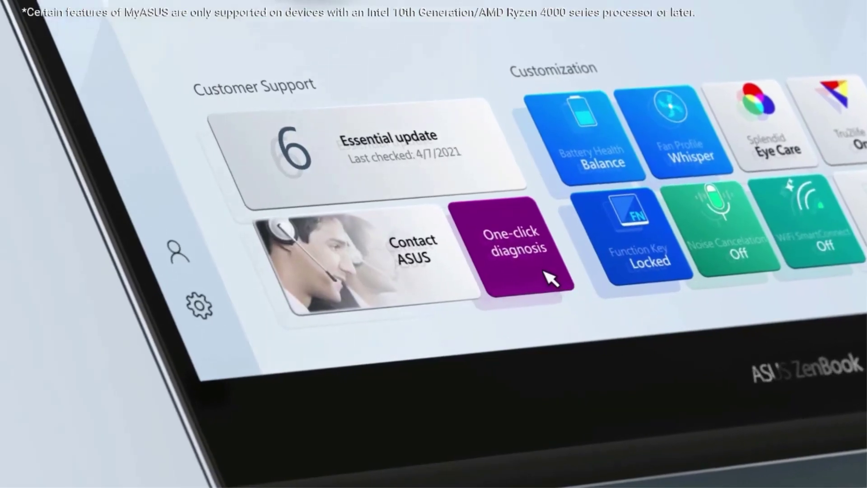
click(512, 240)
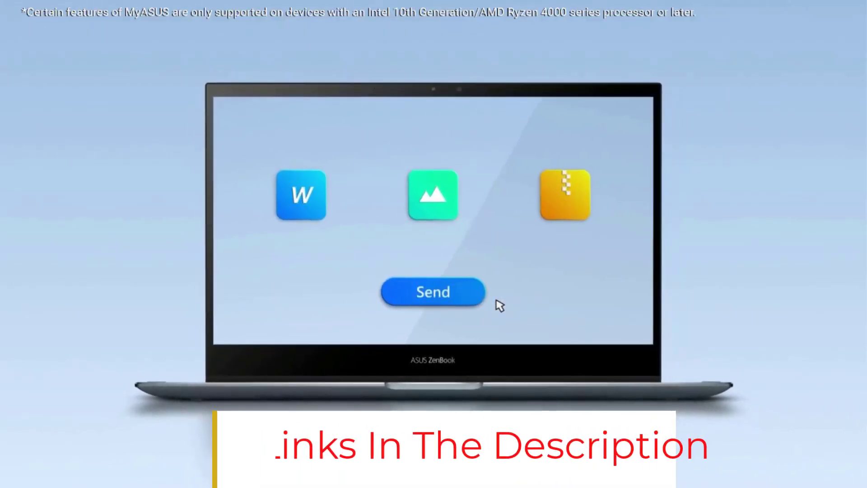
click(433, 292)
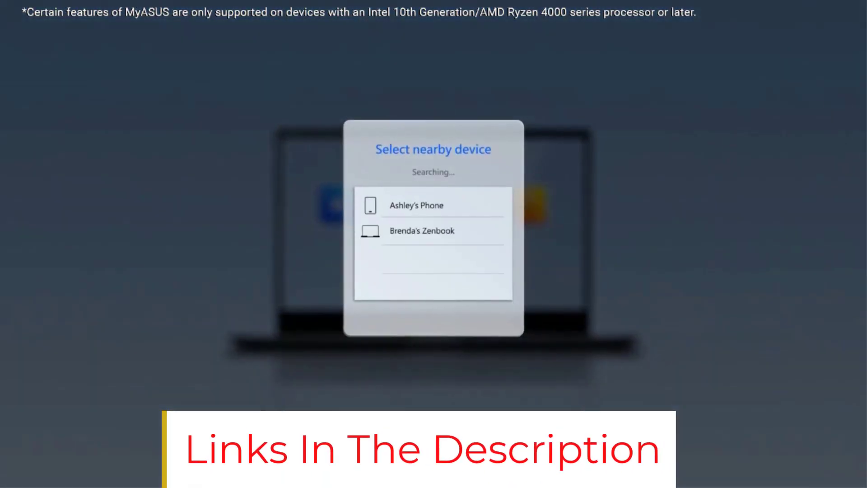